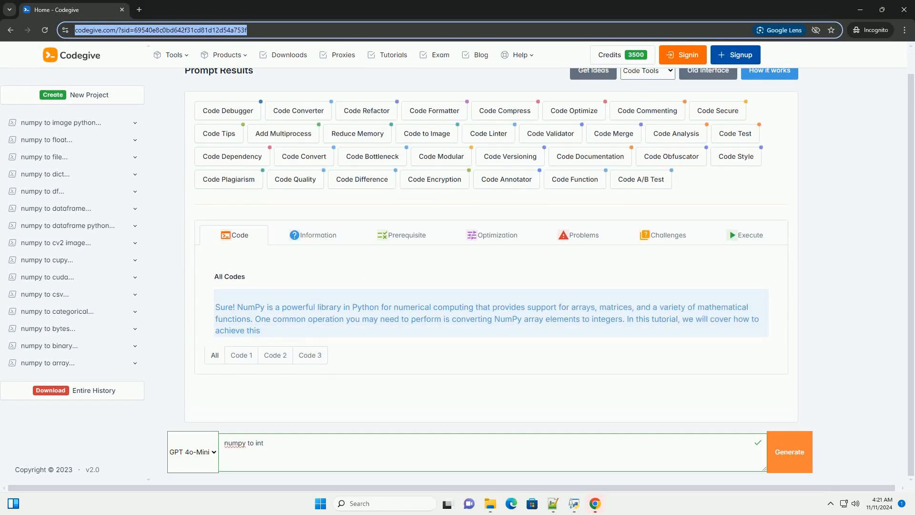
{"action": "scroll", "scroll_direction": "down", "scroll_amount": 3}
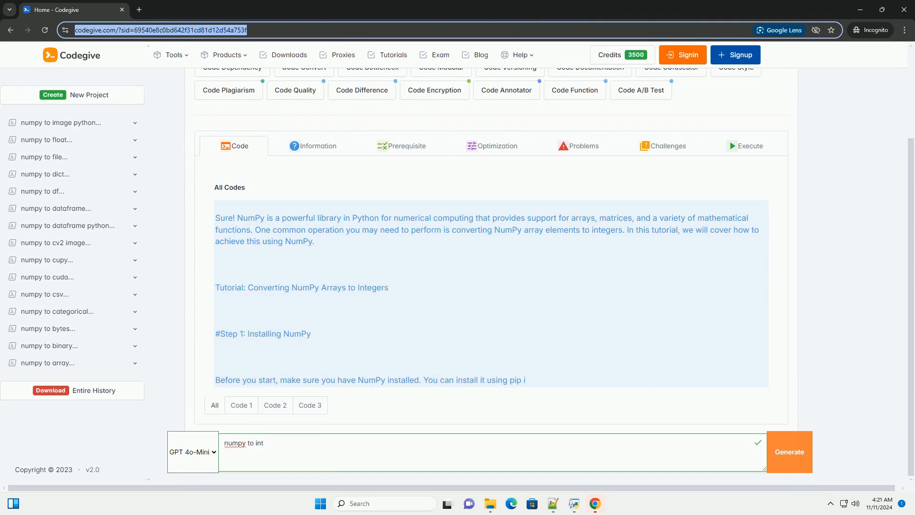
{"action": "scroll", "scroll_direction": "down", "scroll_amount": 3}
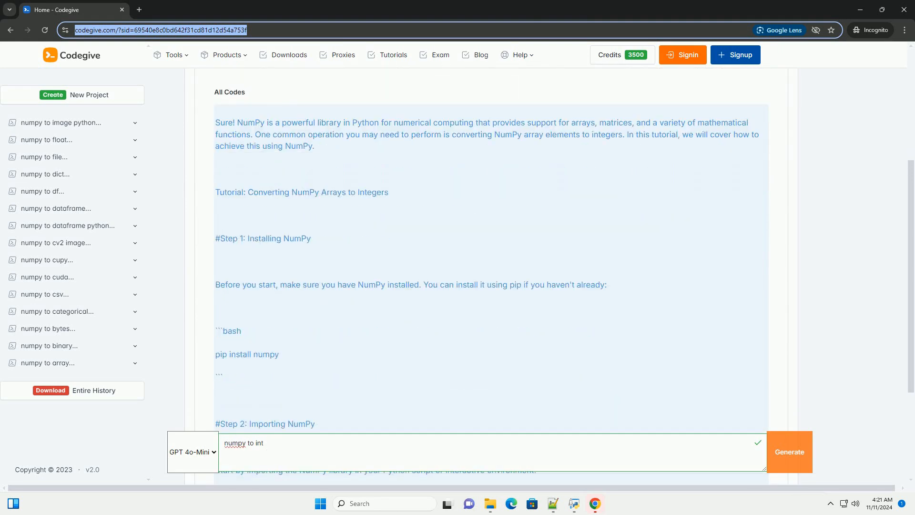
{"action": "scroll", "scroll_direction": "down", "scroll_amount": 3}
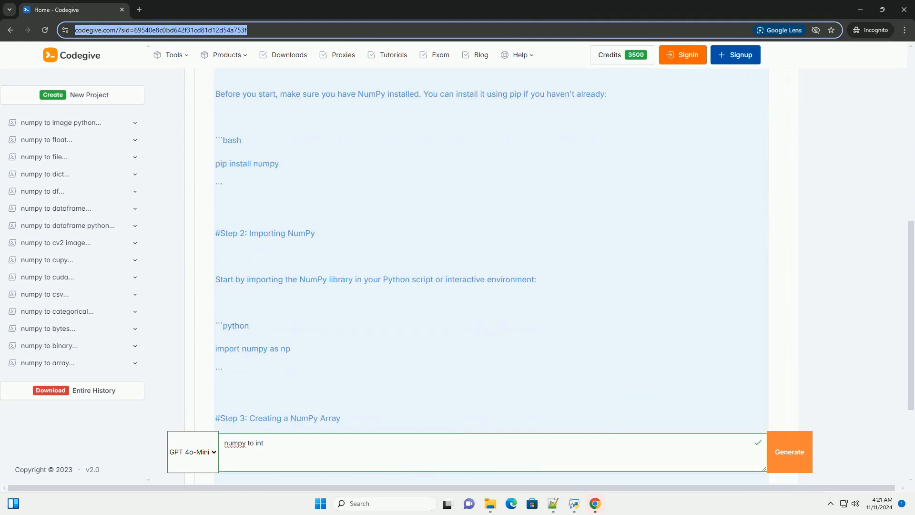
{"action": "scroll", "scroll_direction": "down", "scroll_amount": 3}
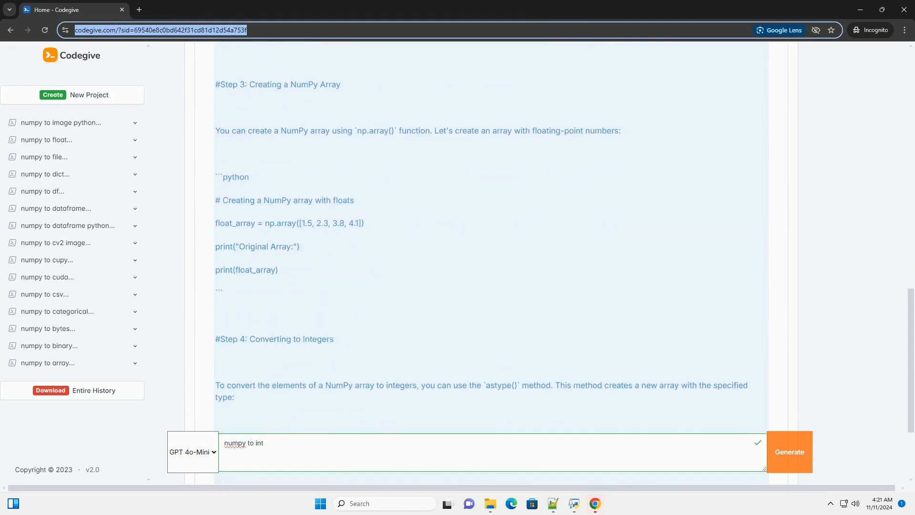
{"action": "scroll", "scroll_direction": "down", "scroll_amount": 3}
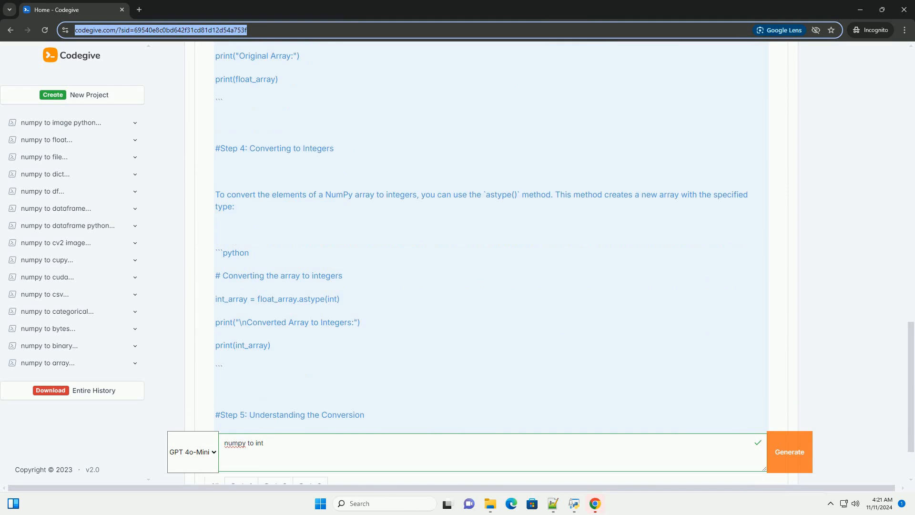
{"action": "scroll", "scroll_direction": "down", "scroll_amount": 3}
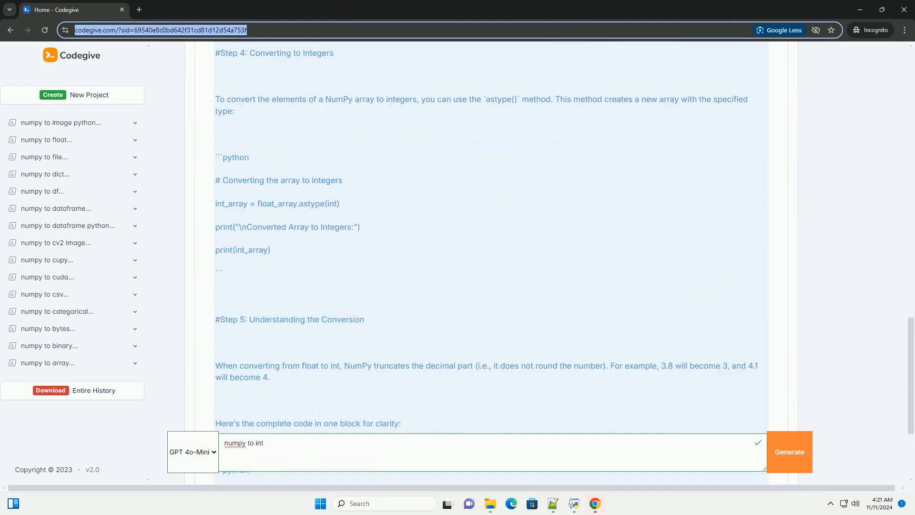
{"action": "scroll", "scroll_direction": "down", "scroll_amount": 3}
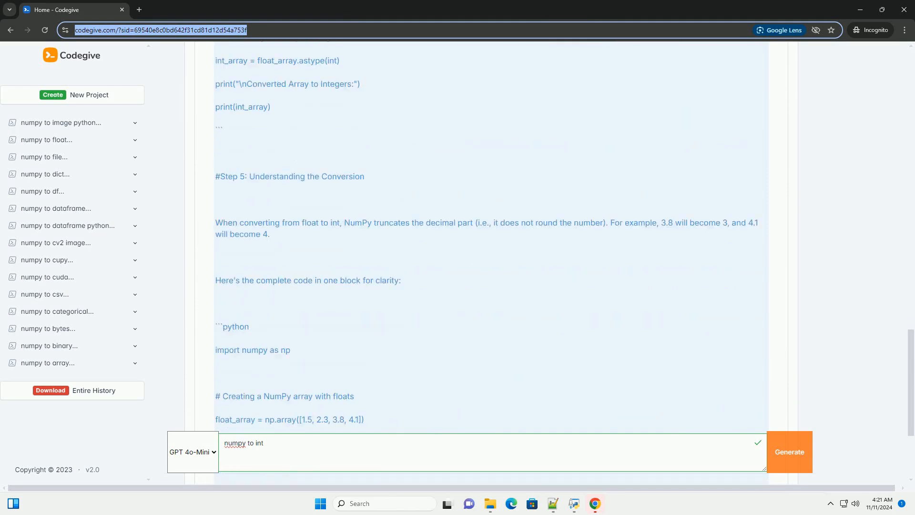
{"action": "scroll", "scroll_direction": "down", "scroll_amount": 3}
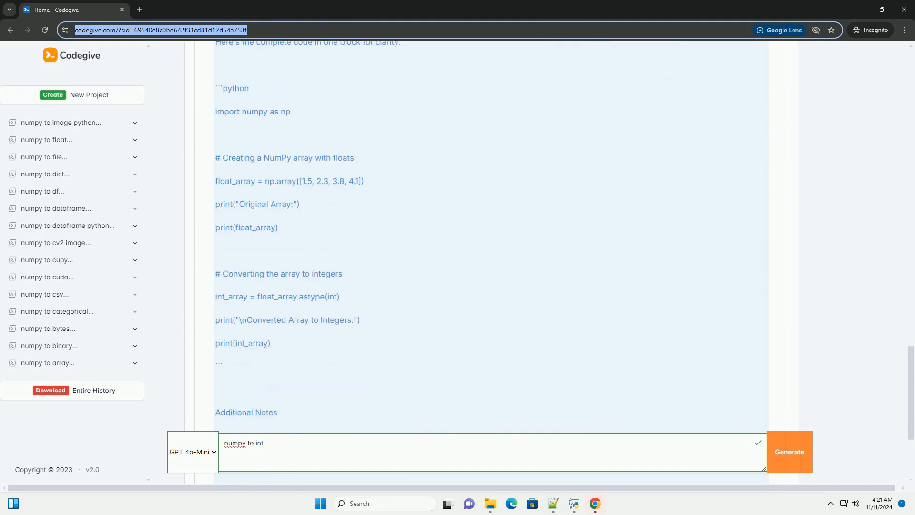
{"action": "scroll", "scroll_direction": "down", "scroll_amount": 3}
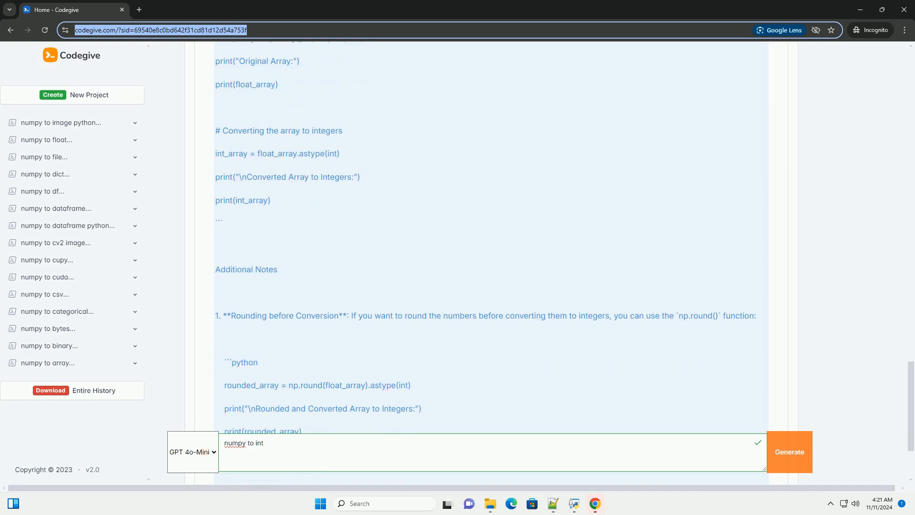
{"action": "scroll", "scroll_direction": "down", "scroll_amount": 3}
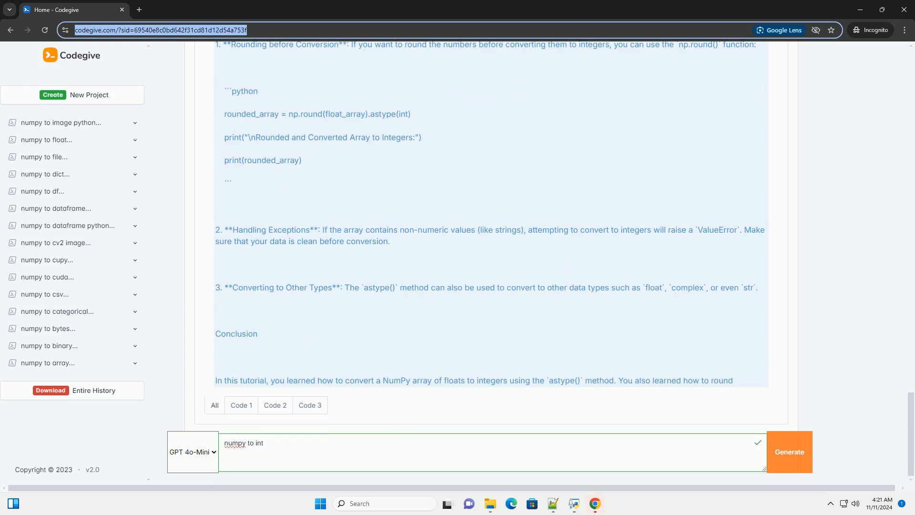
{"action": "scroll", "scroll_direction": "down", "scroll_amount": 3}
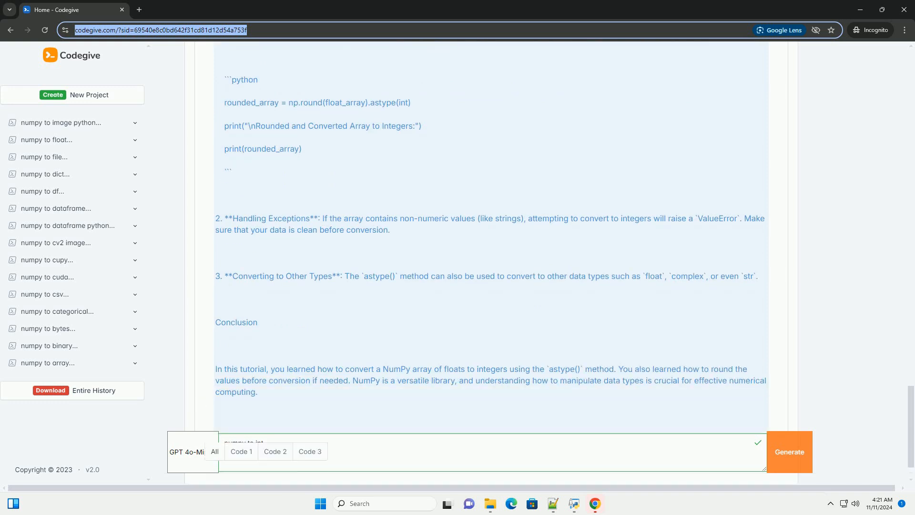
{"action": "scroll", "scroll_direction": "down", "scroll_amount": 3}
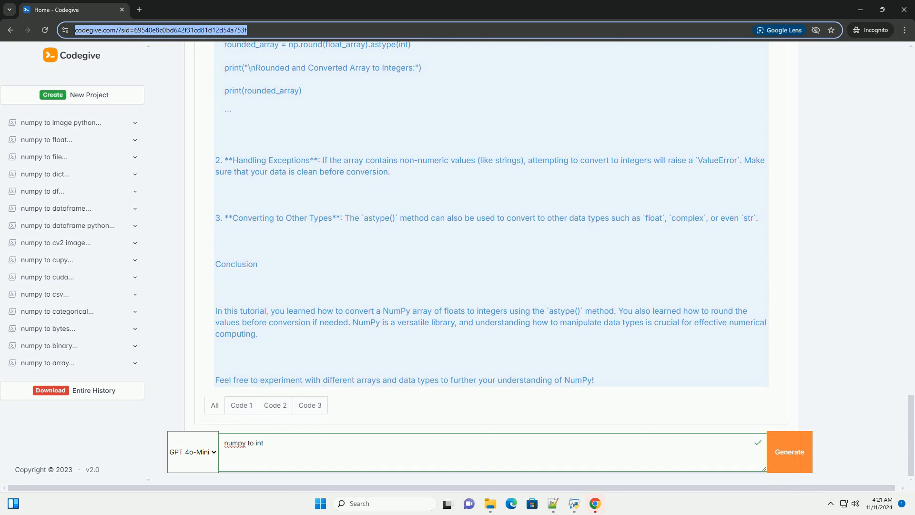